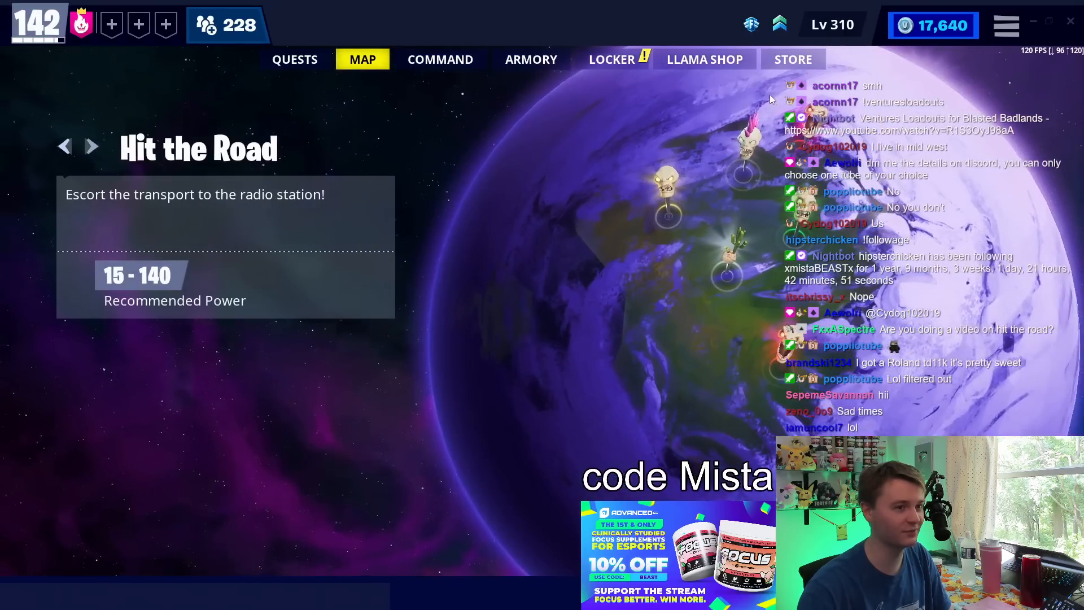
# Step: Browse the Llama Shop's Event and Weekly Items (Dennis Jr. hero), then return to the mission map
pyautogui.click(703, 58)
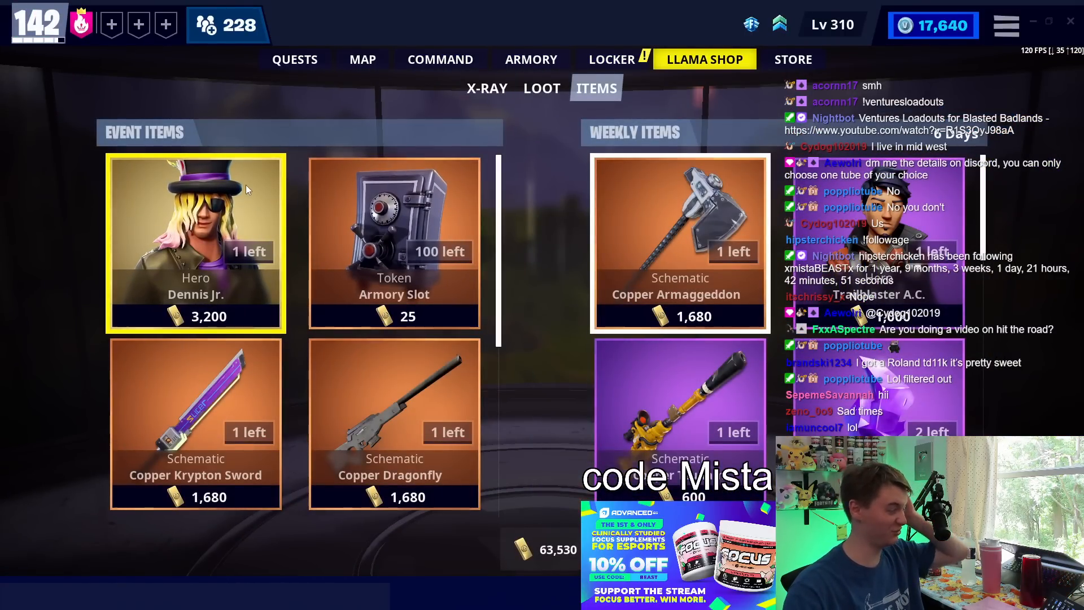
pyautogui.click(195, 228)
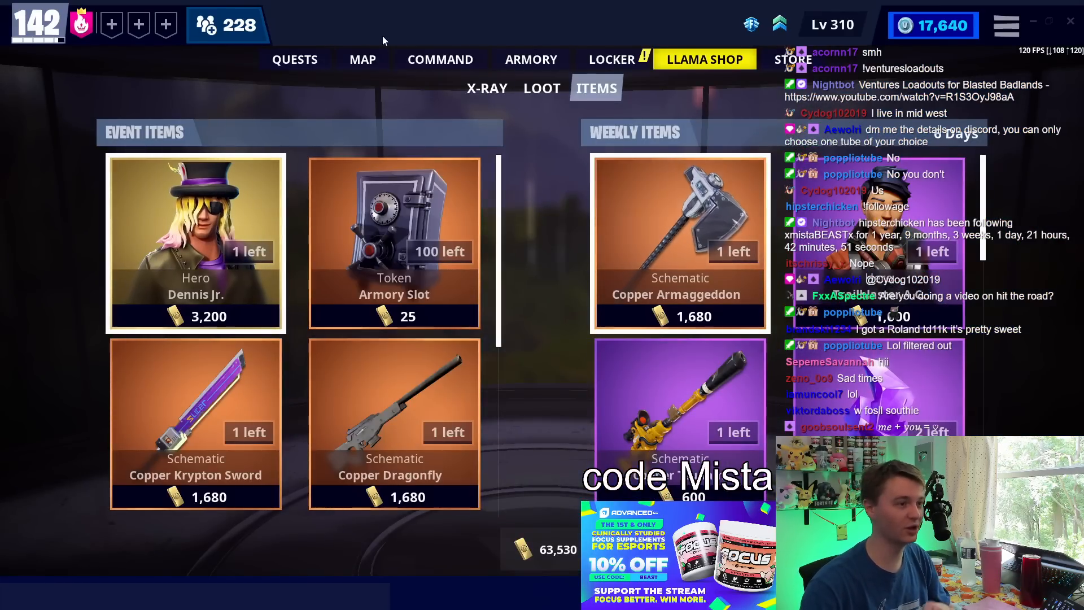
pyautogui.click(362, 60)
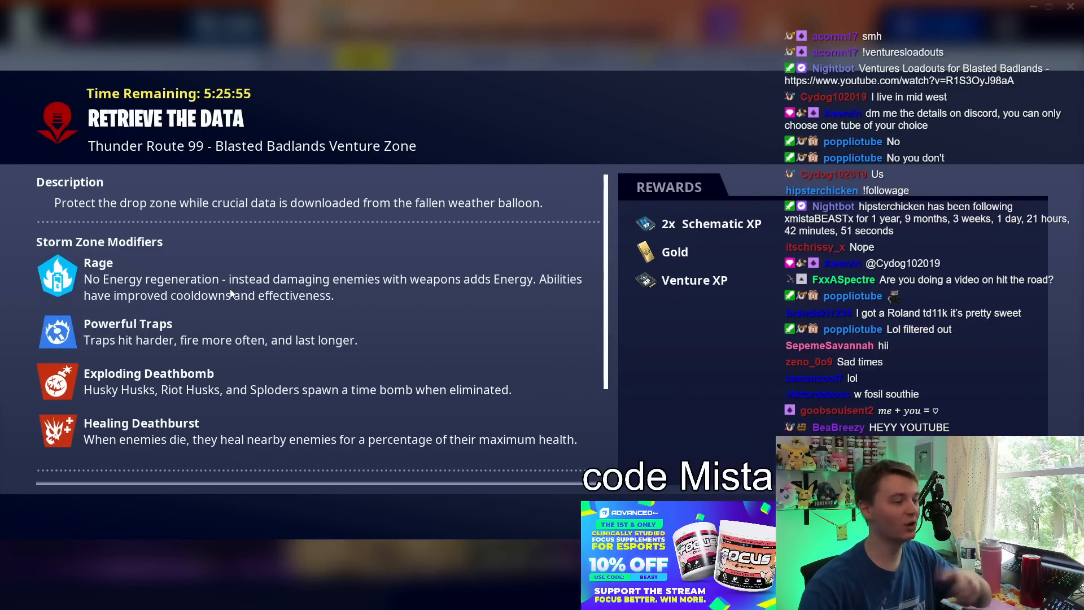
pyautogui.moveTo(486, 292)
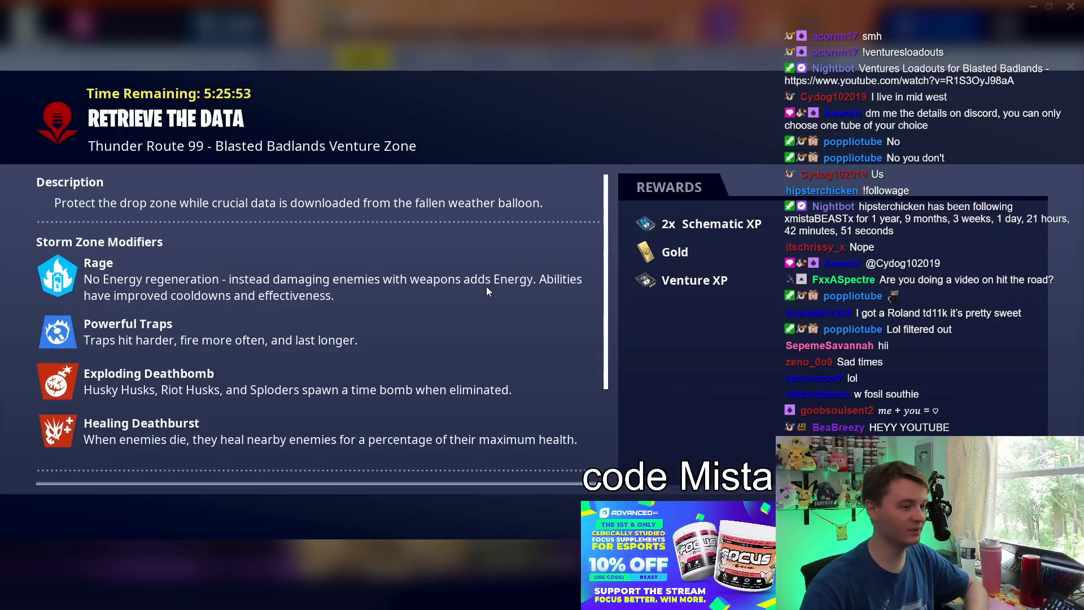
pyautogui.moveTo(488, 285)
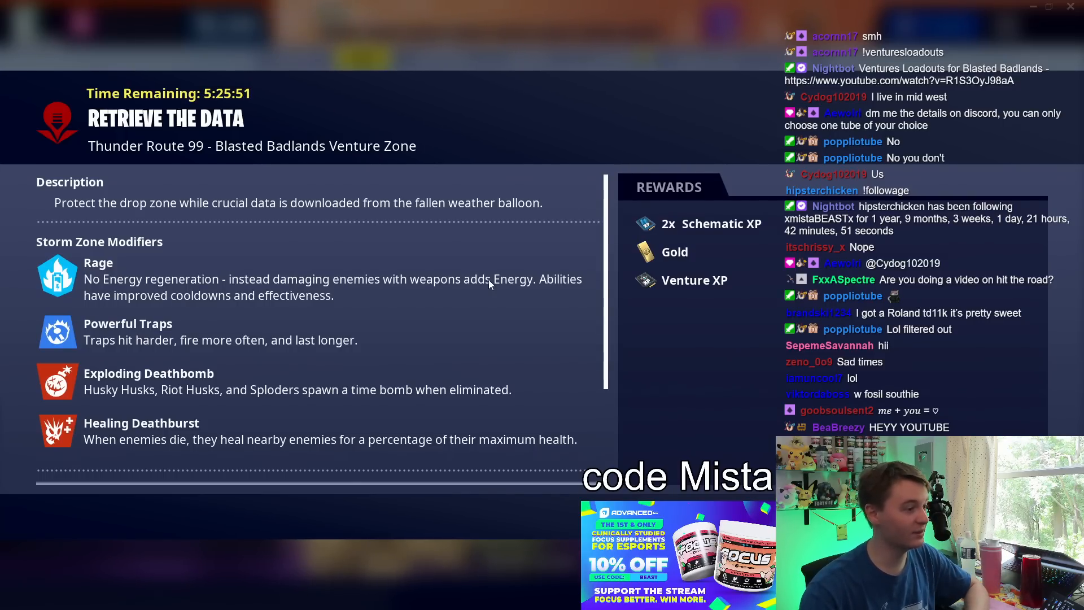
pyautogui.moveTo(148, 300)
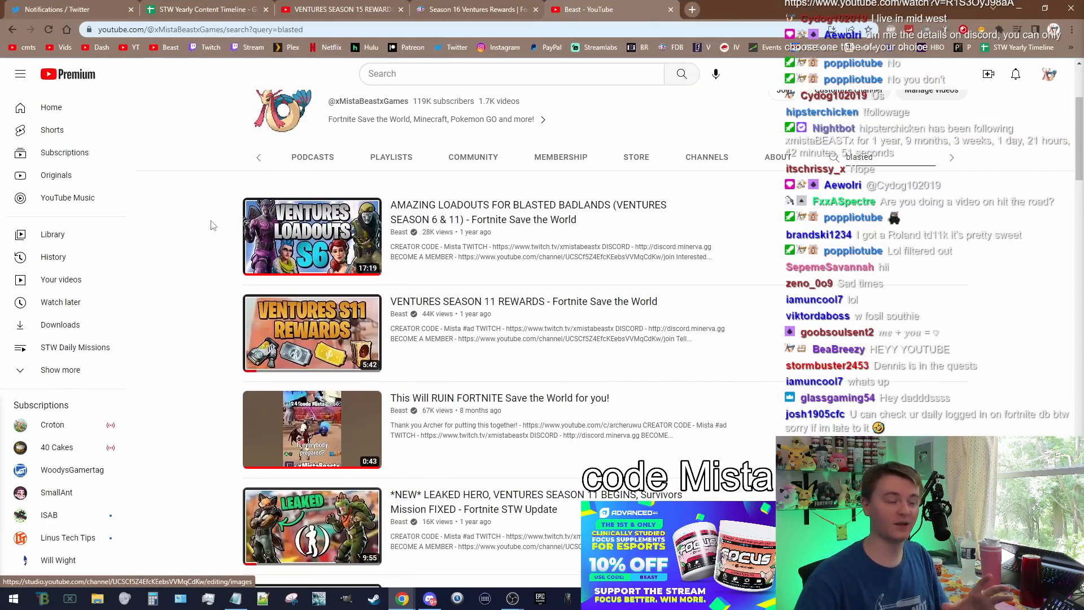
pyautogui.moveTo(311, 236)
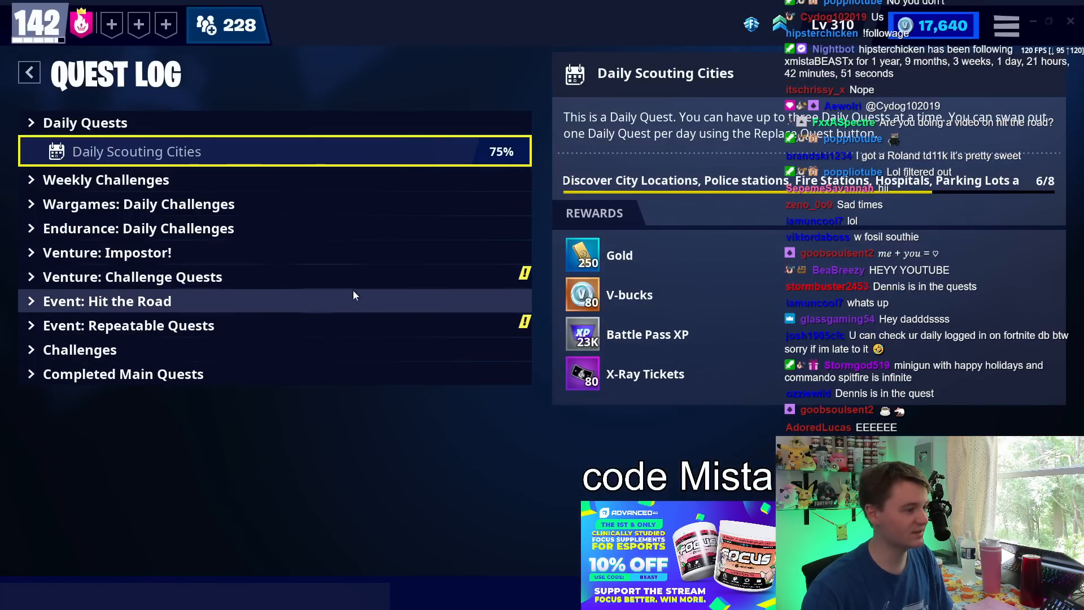
# Step: Expand the Hit the Road event quests and check the Well-Traveled and Ultimate Guide objectives
pyautogui.click(107, 300)
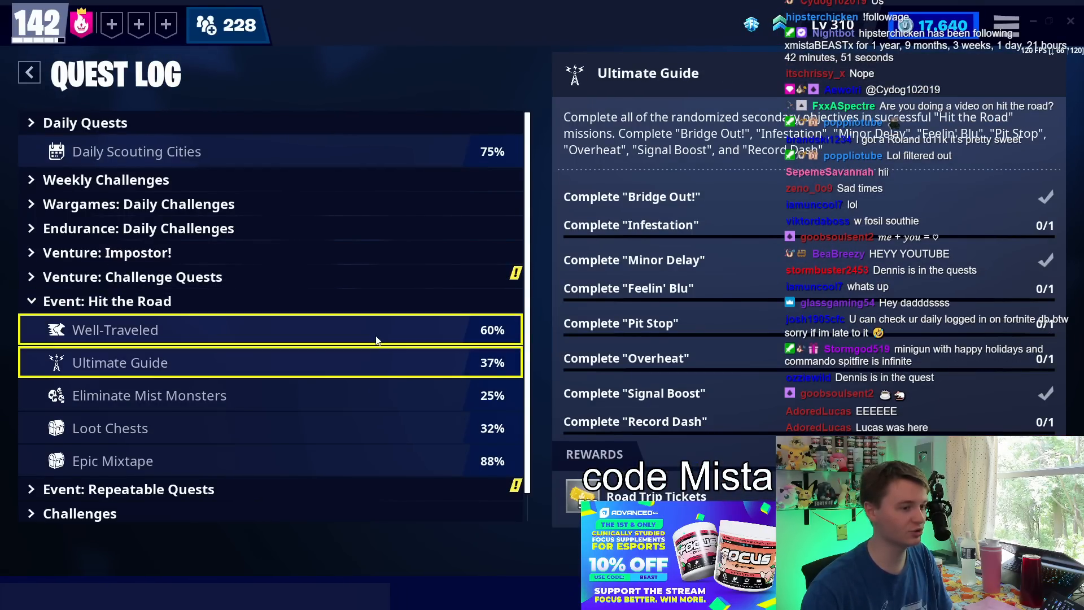
pyautogui.click(116, 330)
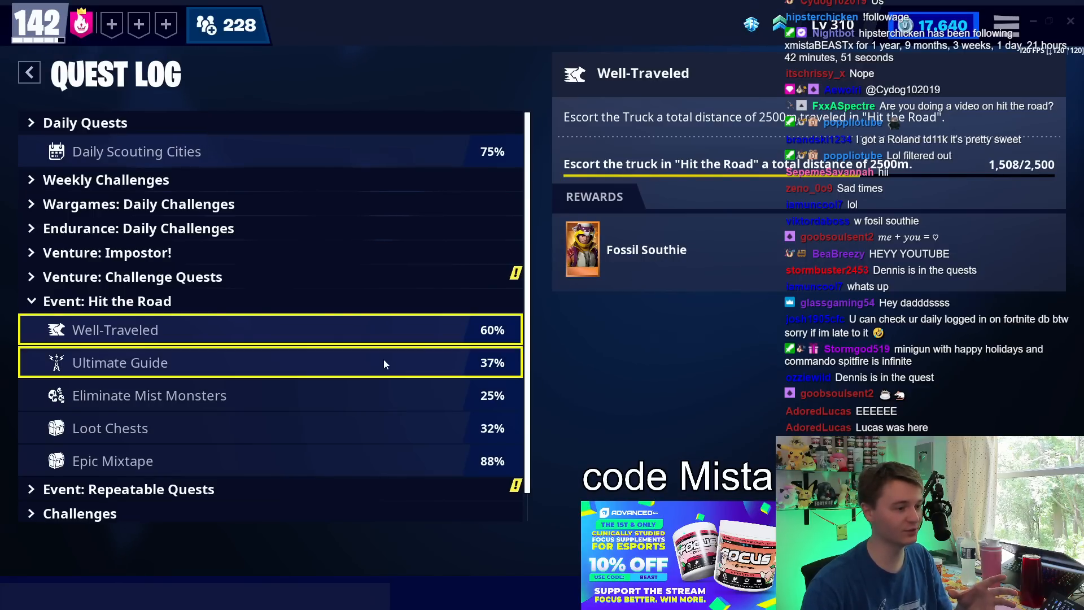
pyautogui.click(109, 427)
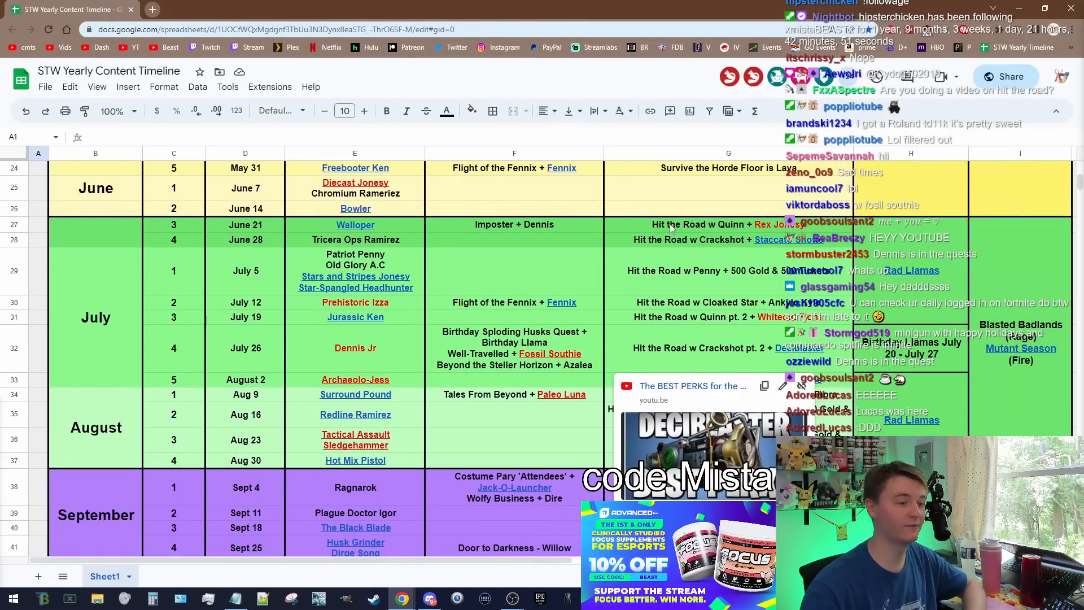
# Step: Review the July Hit the Road weeks on the timeline, from the Quinn week to Crackshot pt. 2 with Decibilaster
pyautogui.click(728, 224)
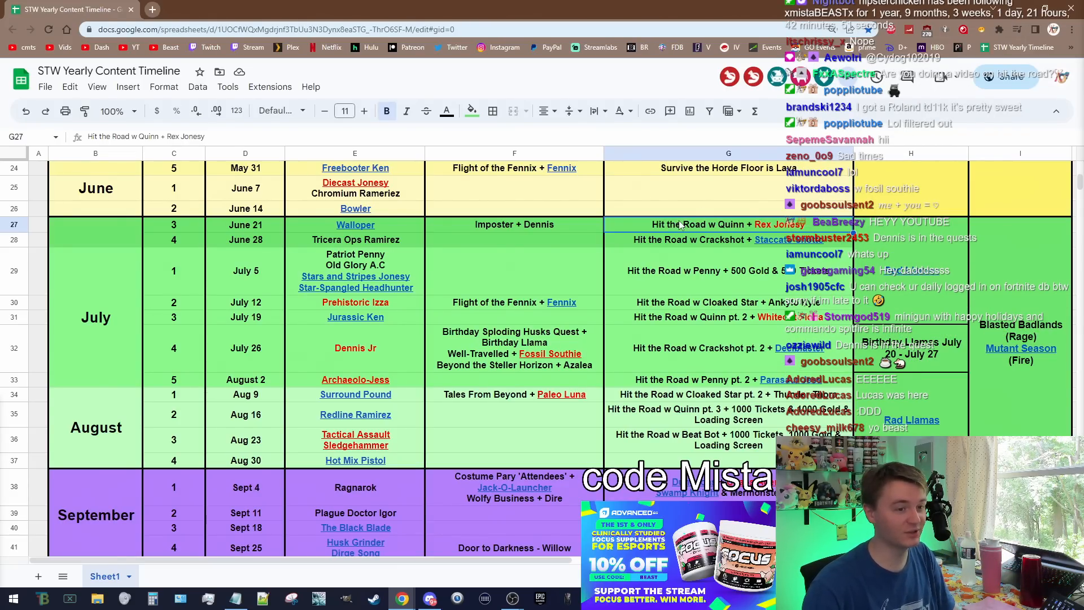
pyautogui.scroll(-3)
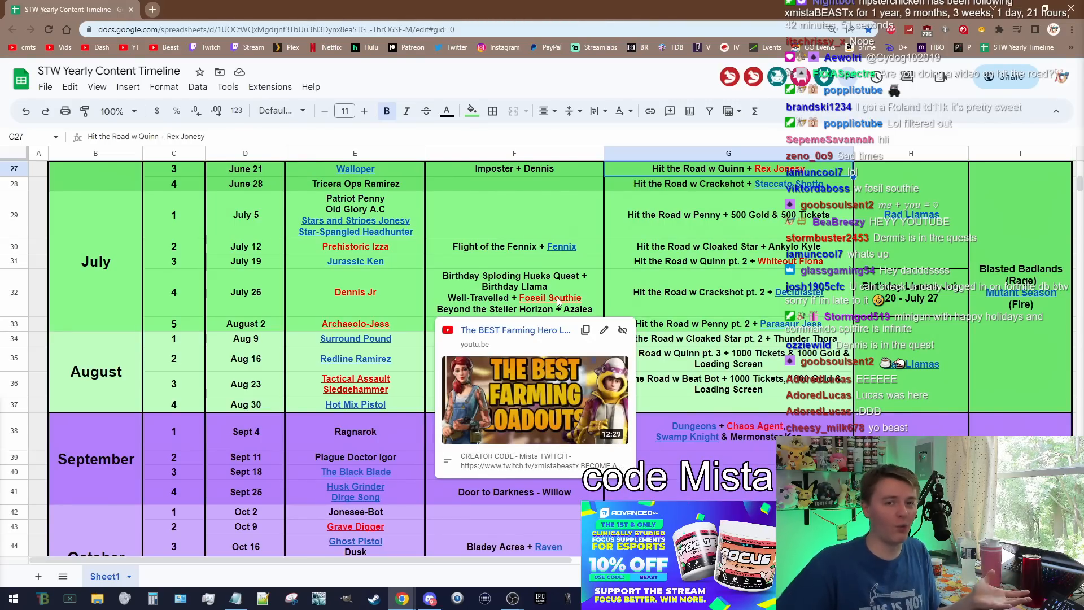
pyautogui.moveTo(645, 280)
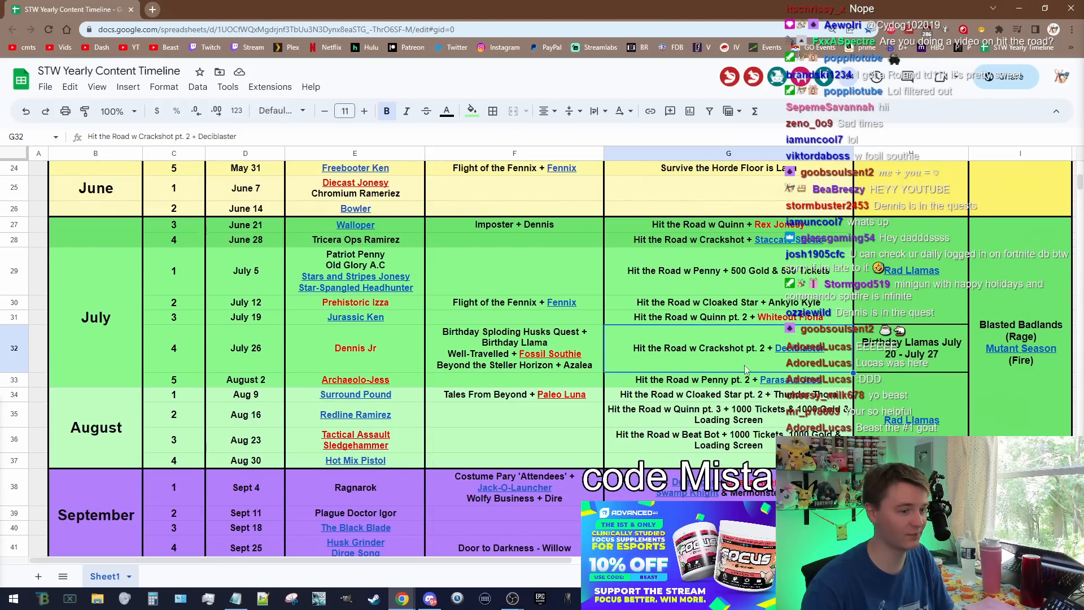
pyautogui.scroll(-3)
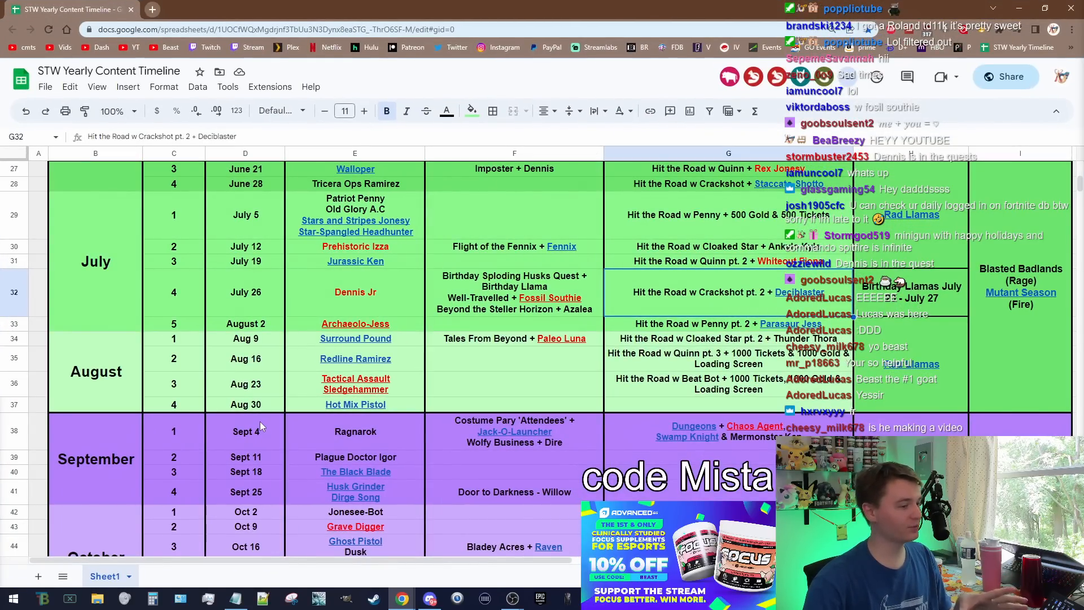
pyautogui.scroll(-3)
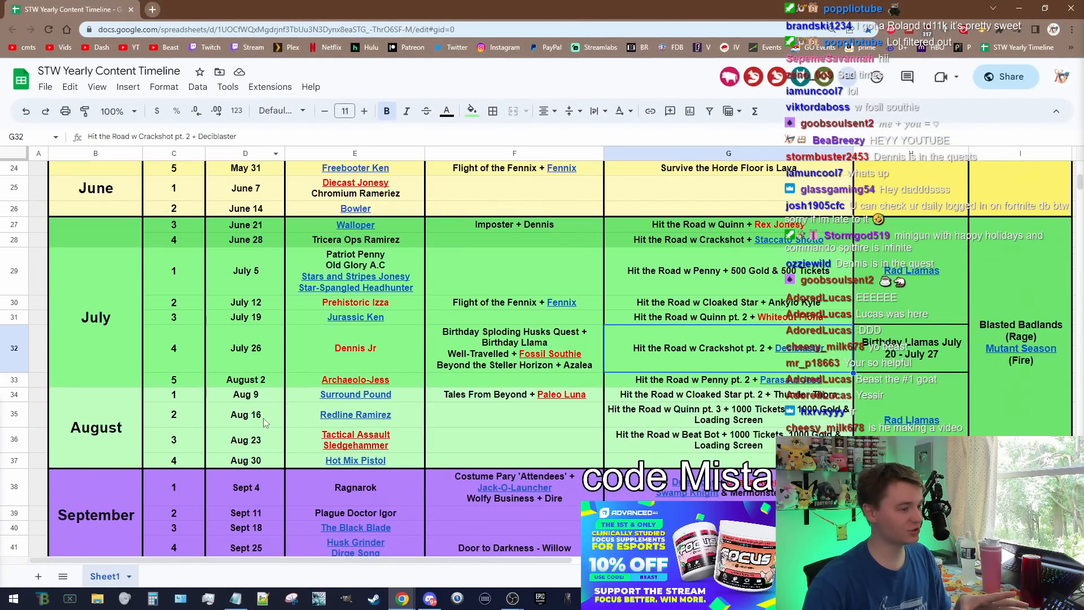
pyautogui.scroll(-3)
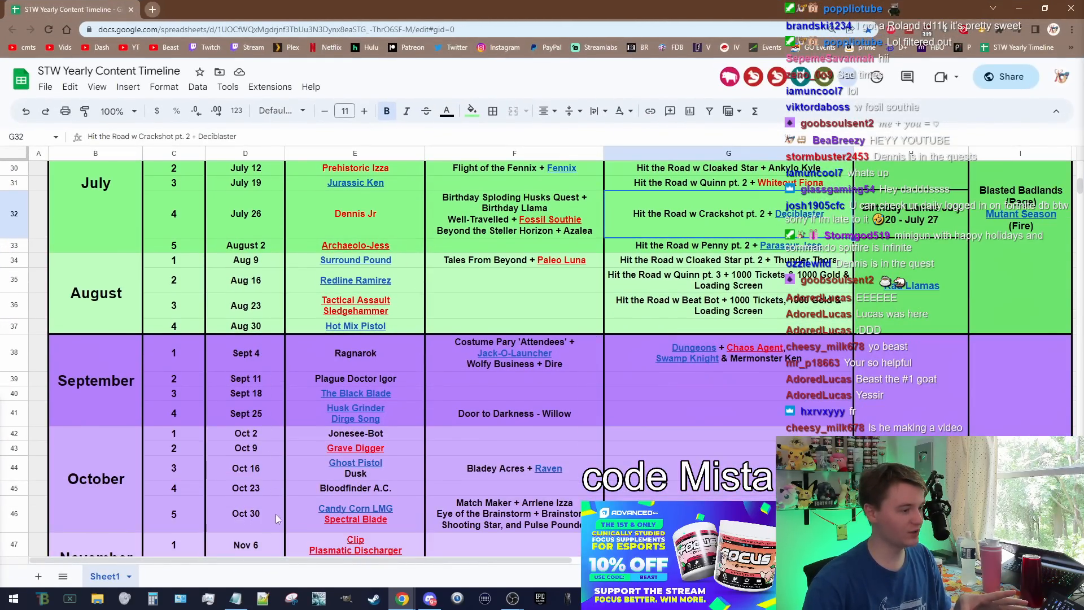
pyautogui.moveTo(264, 370)
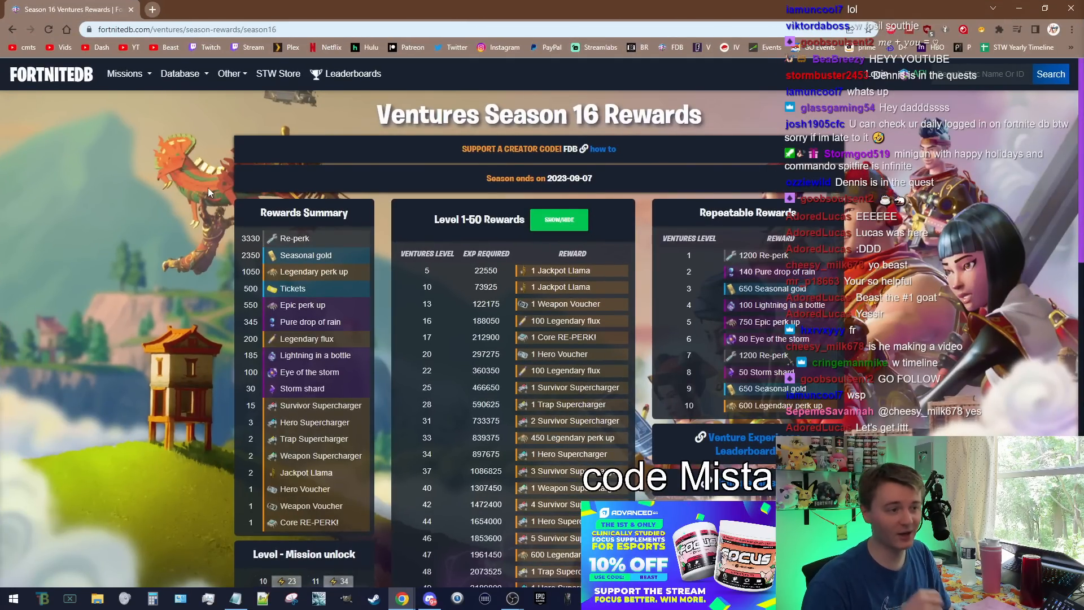
# Step: Scroll the Season 16 Ventures rewards, marking the 40 Pure Drop of Rain reward
pyautogui.scroll(-3)
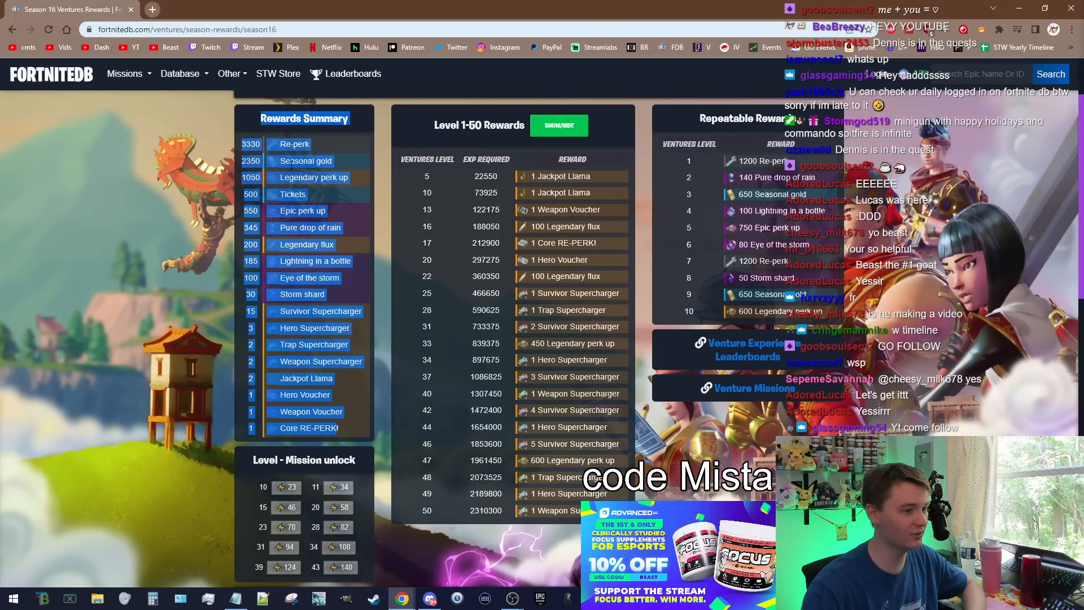
pyautogui.scroll(-3)
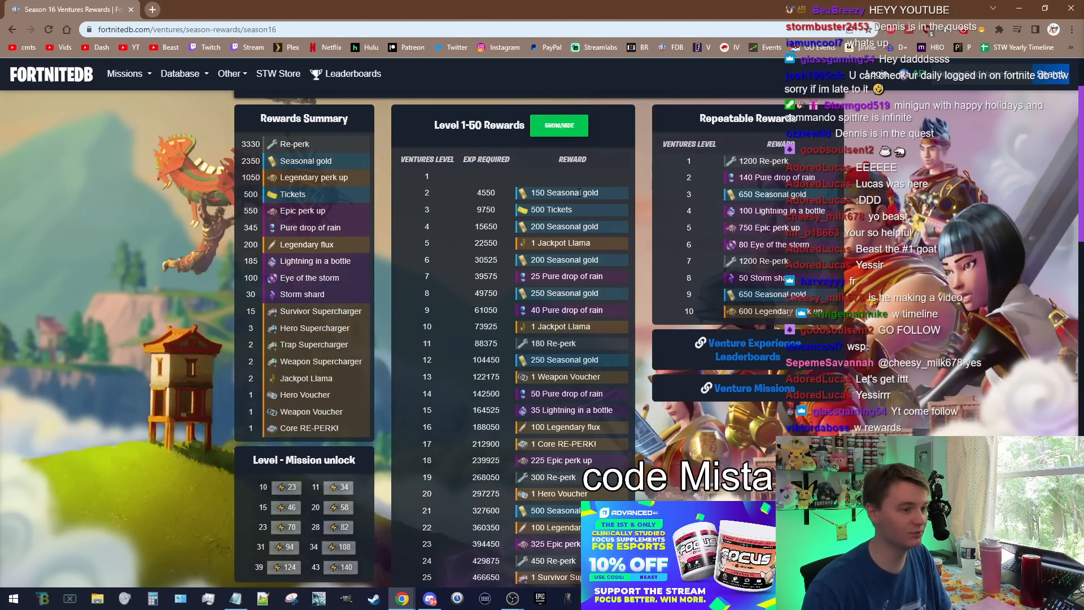
pyautogui.doubleClick(566, 309)
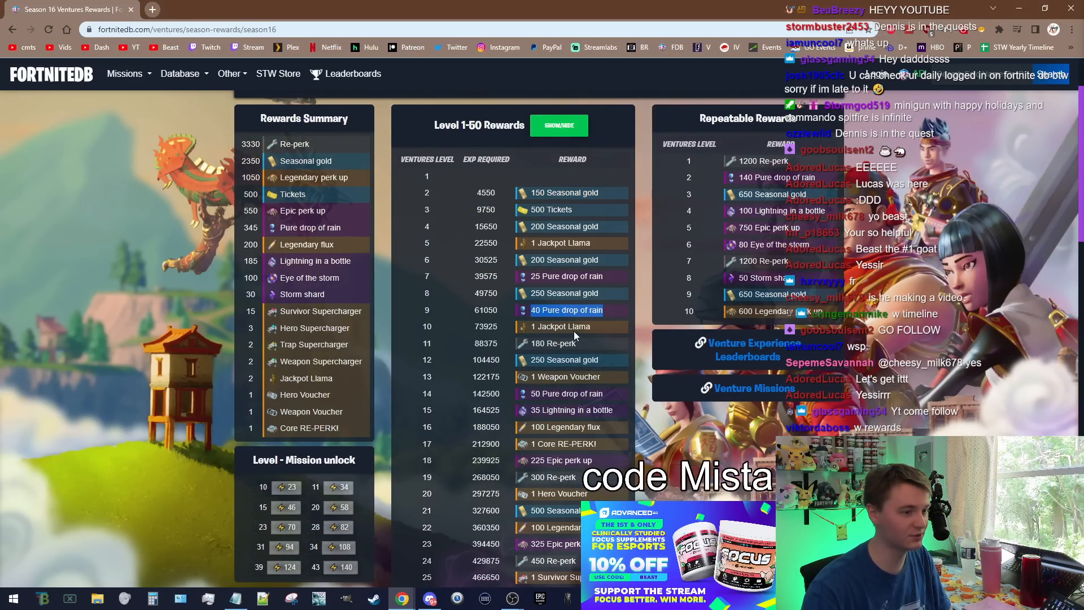
pyautogui.scroll(-3)
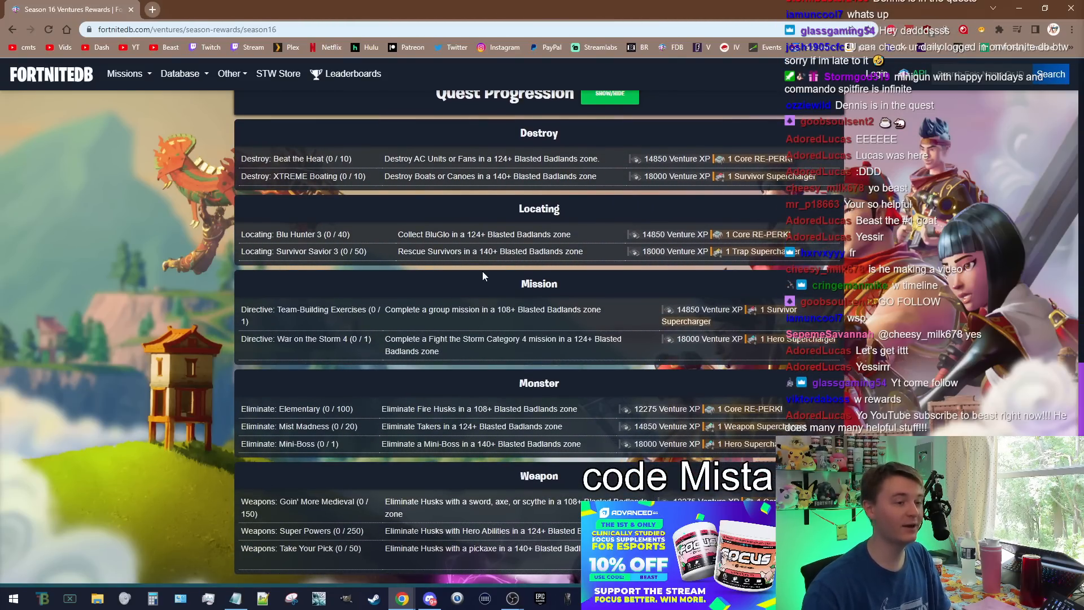
pyautogui.scroll(-3)
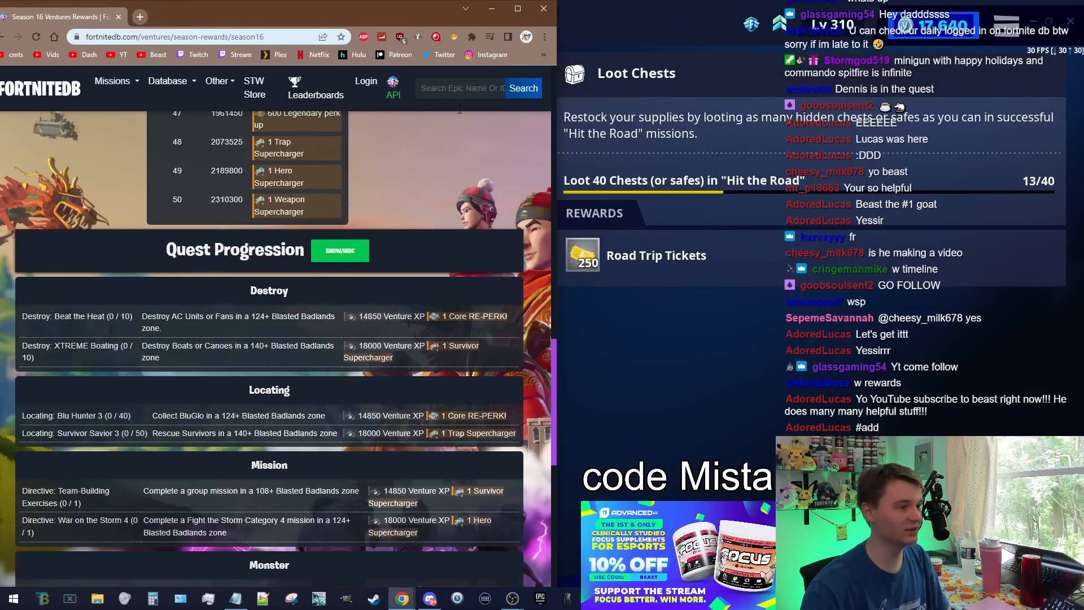
# Step: Scroll through the full quest progression list, from Destroy and Locating tasks to the Mission directives
pyautogui.scroll(-3)
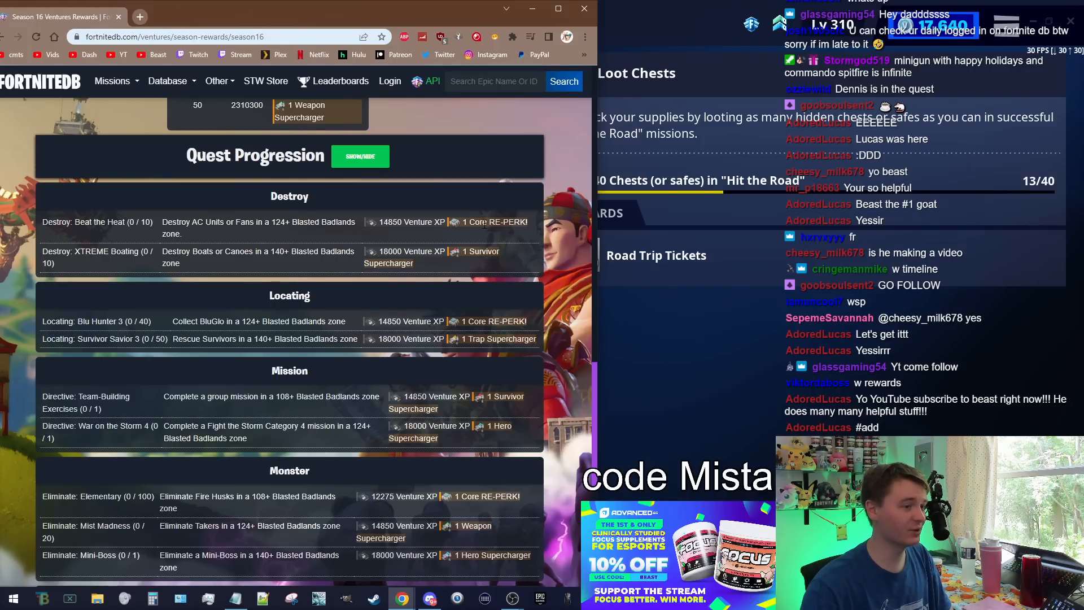
pyautogui.scroll(-3)
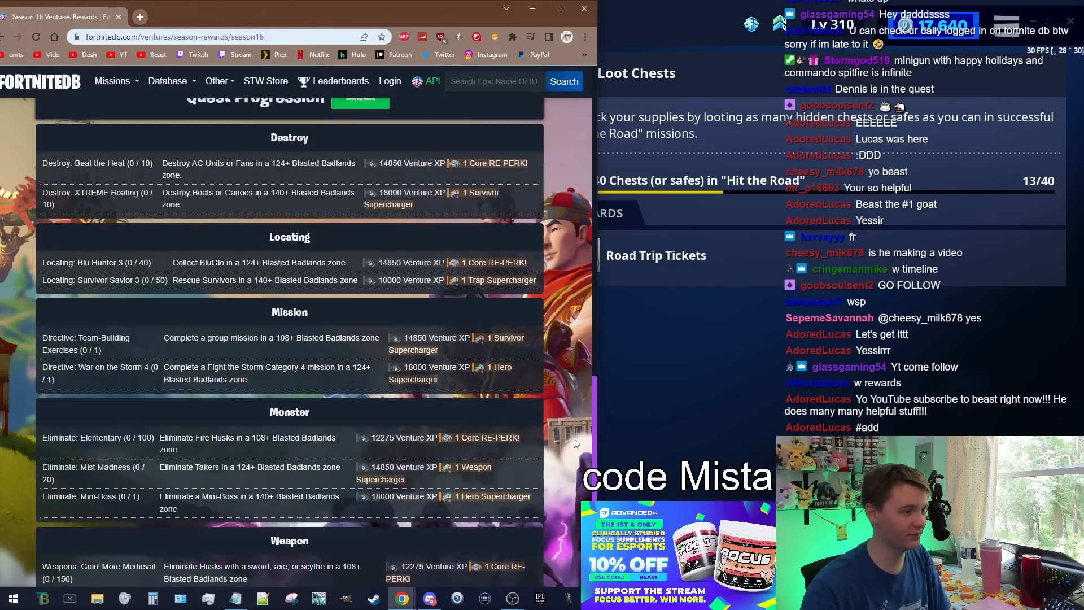
pyautogui.scroll(-3)
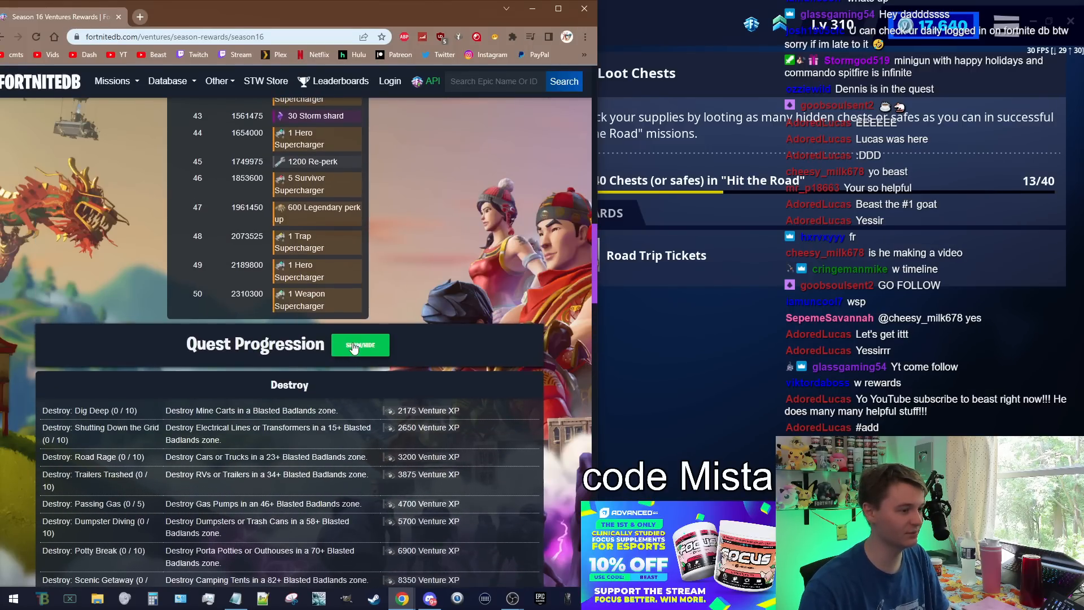
pyautogui.scroll(-3)
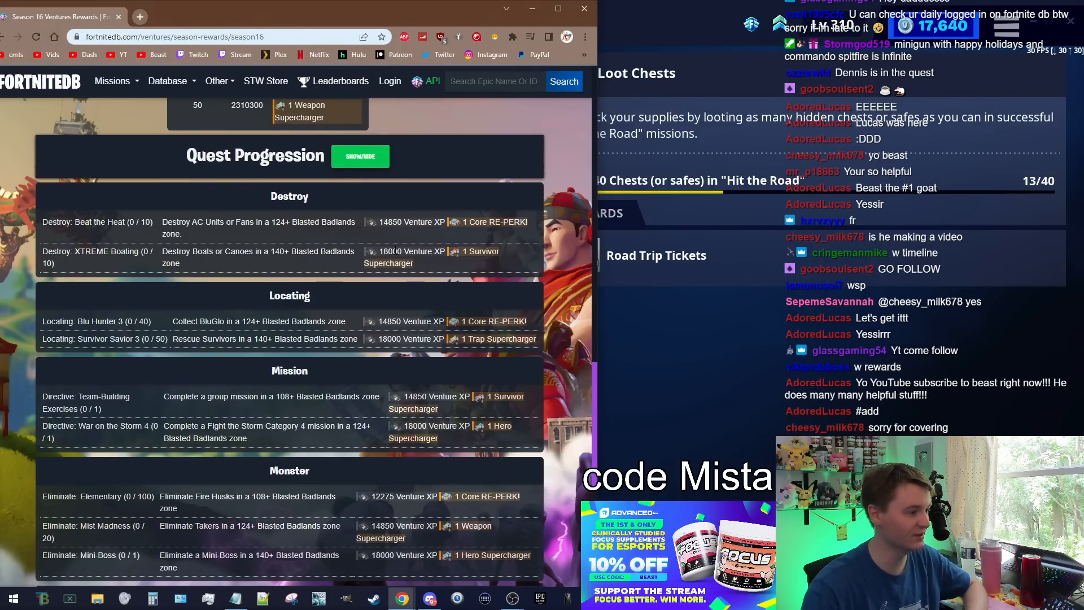
pyautogui.scroll(-3)
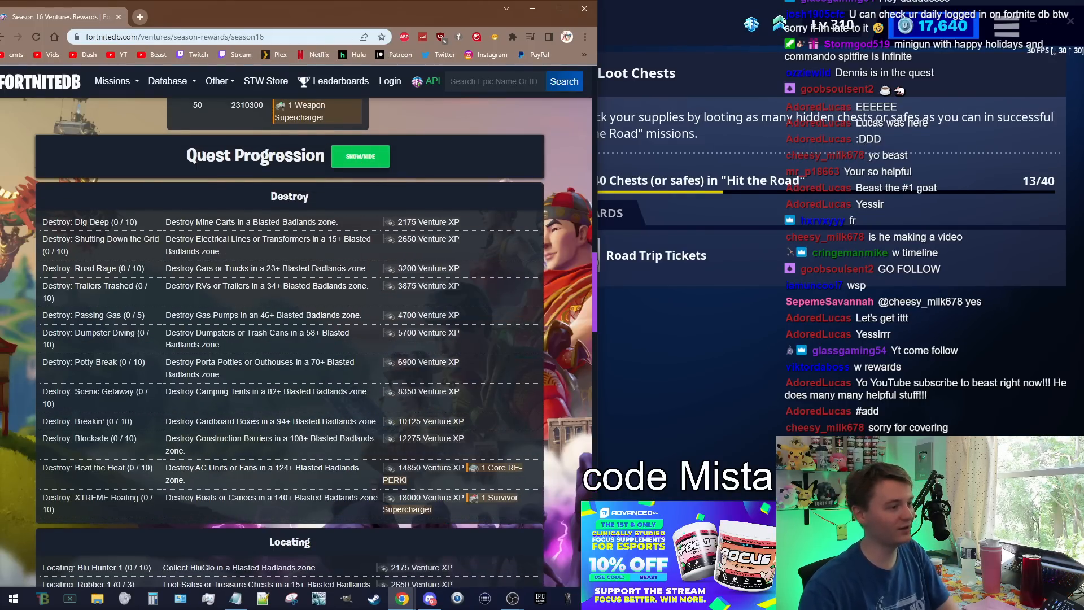
pyautogui.scroll(-3)
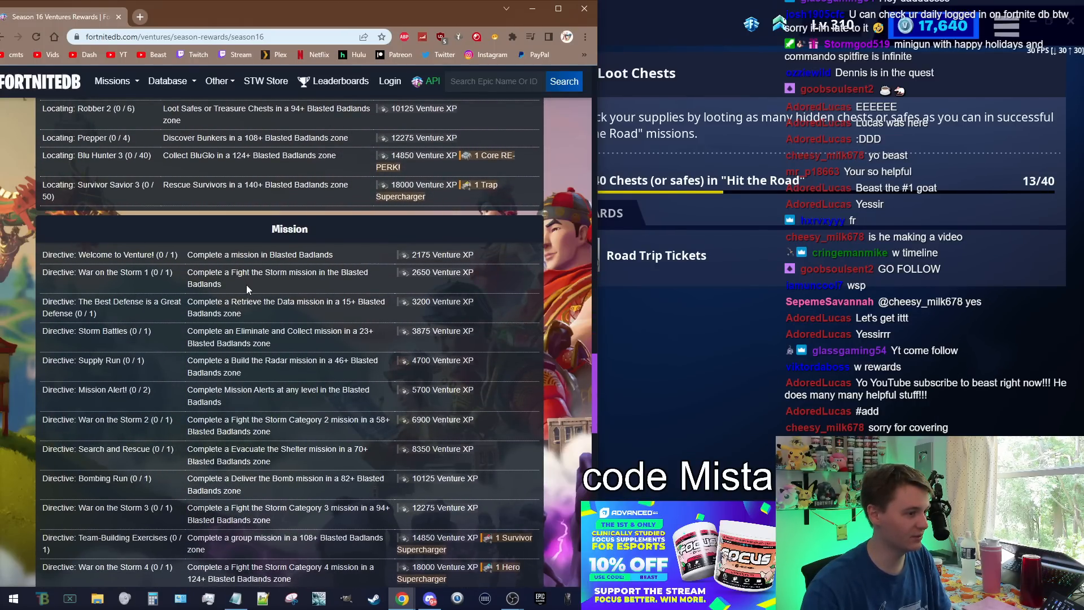
pyautogui.scroll(-3)
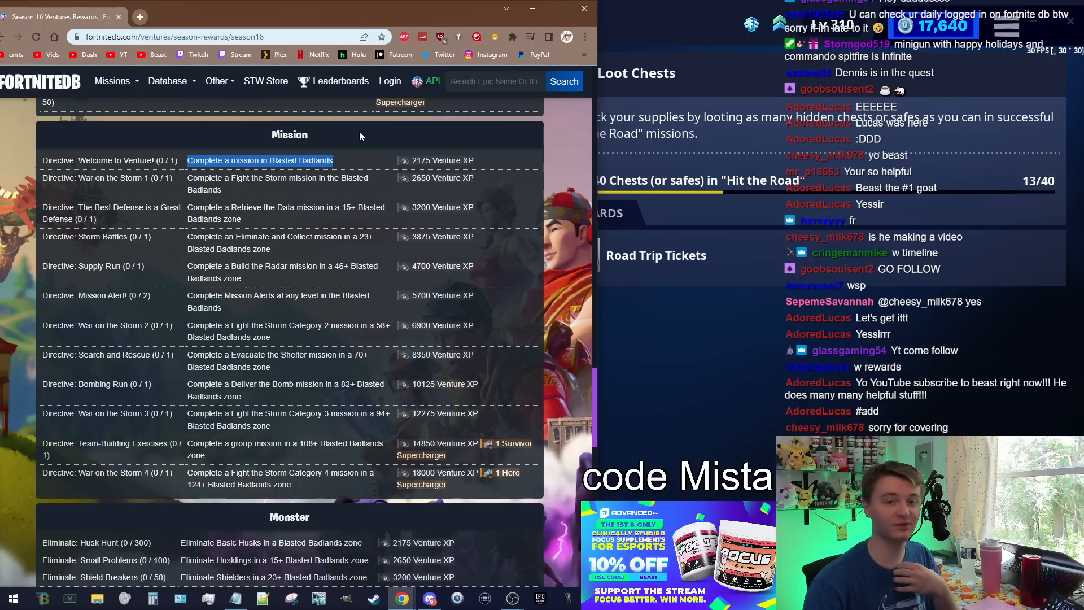
pyautogui.moveTo(374, 182)
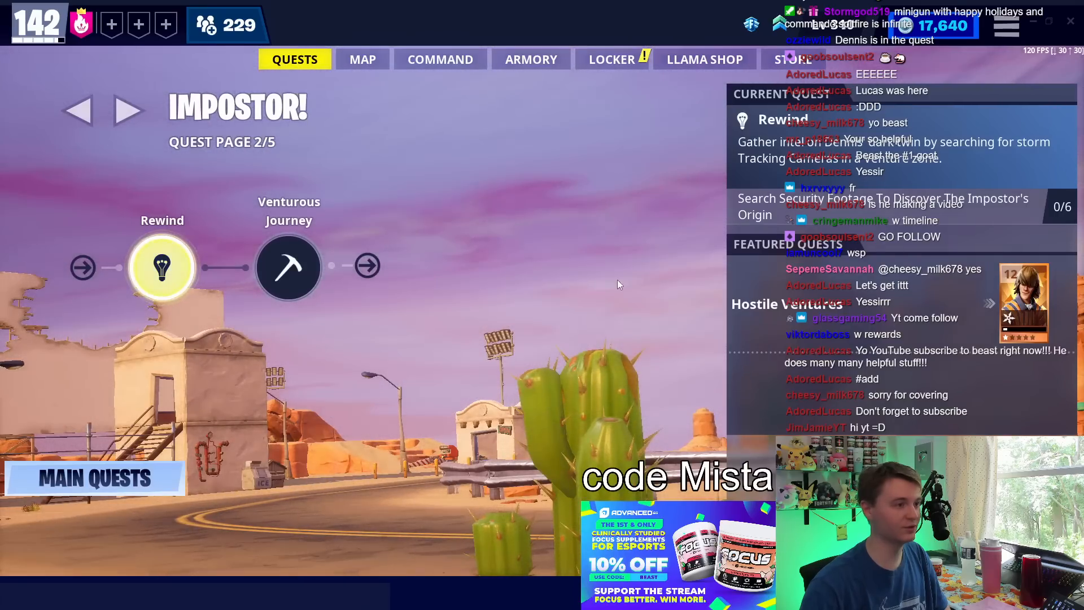
# Step: Return to the Venture Zone map and select a Thunder Route 99 mission
pyautogui.click(363, 58)
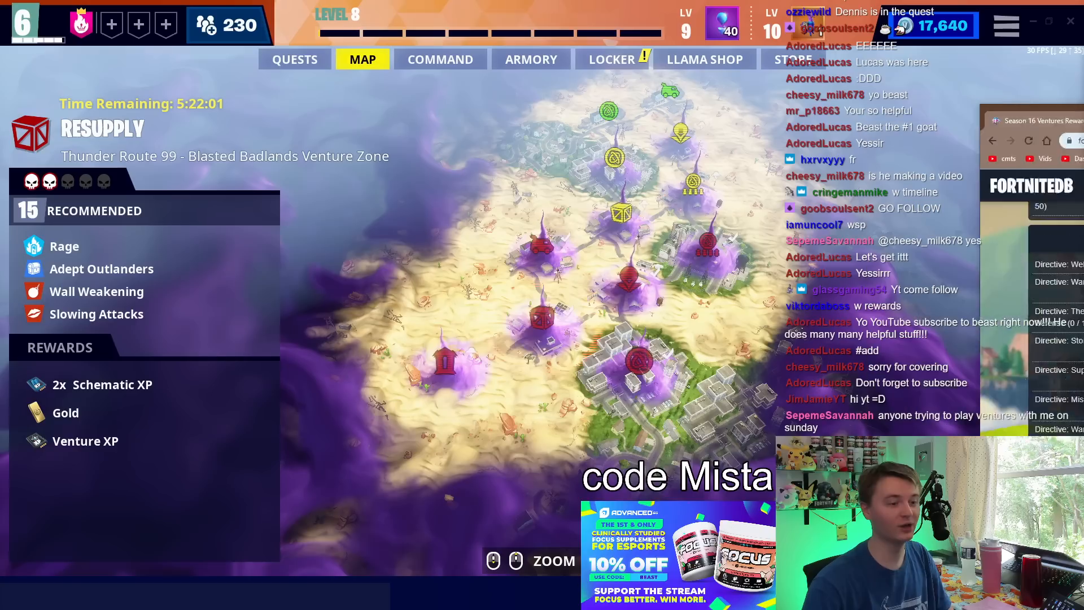
pyautogui.click(635, 359)
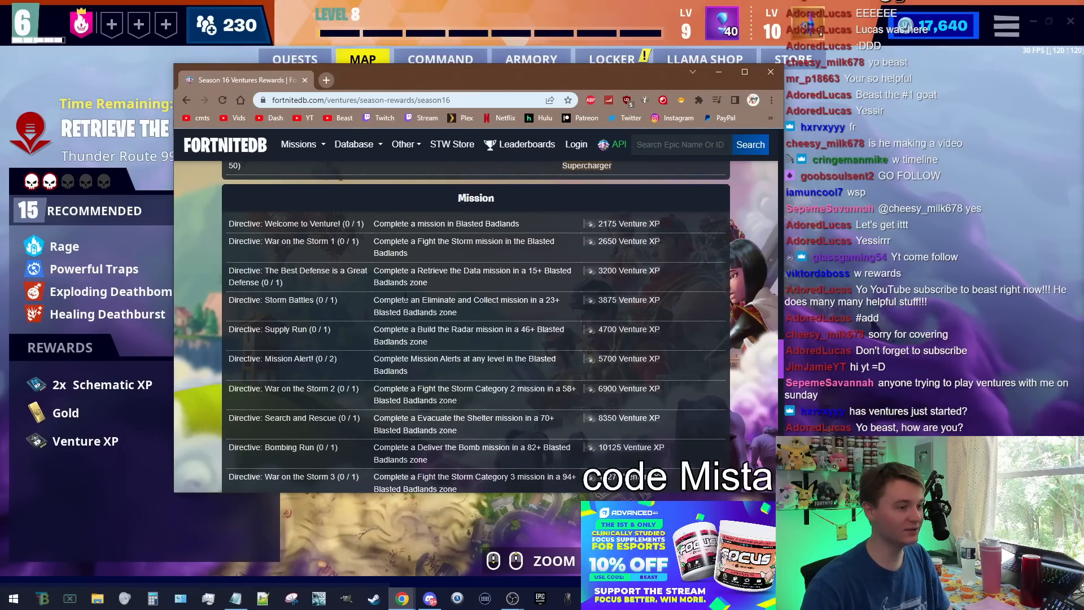
# Step: Move the FortniteDB rewards window over the game and maximize it to full screen
pyautogui.moveTo(446, 223); pyautogui.dragTo(446, 286)
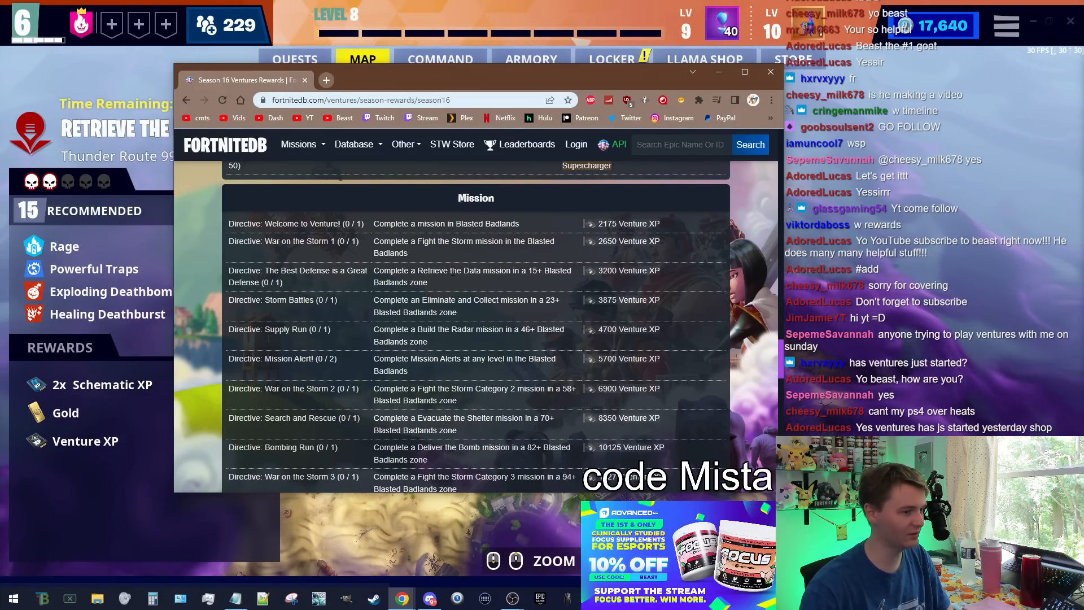
pyautogui.click(769, 73)
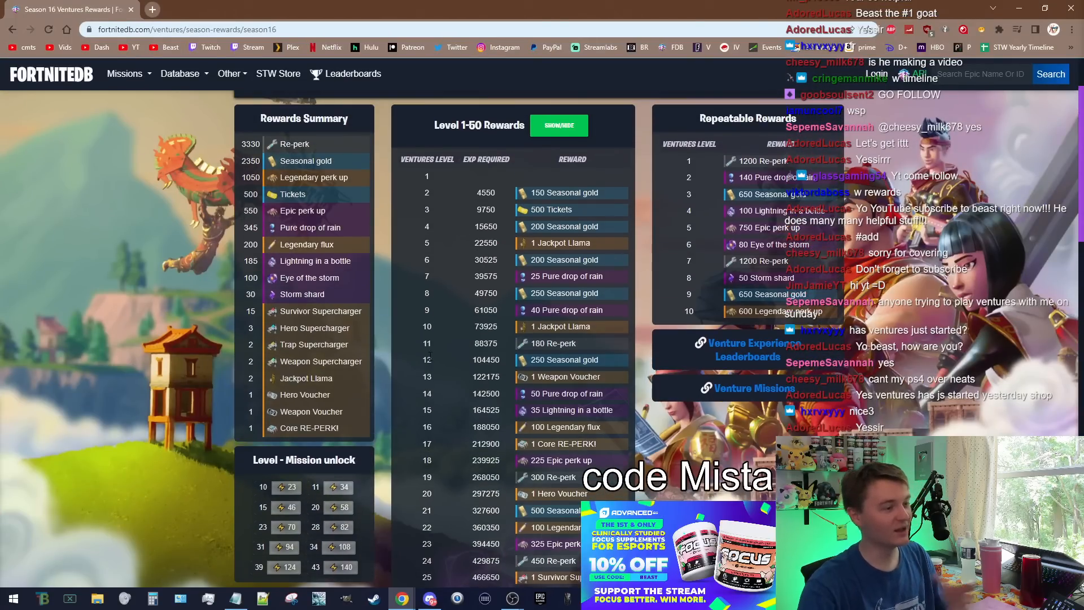
# Step: Scroll through the Level 1-50 rewards list showing Jackpot Llamas, vouchers and Superchargers
pyautogui.scroll(-3)
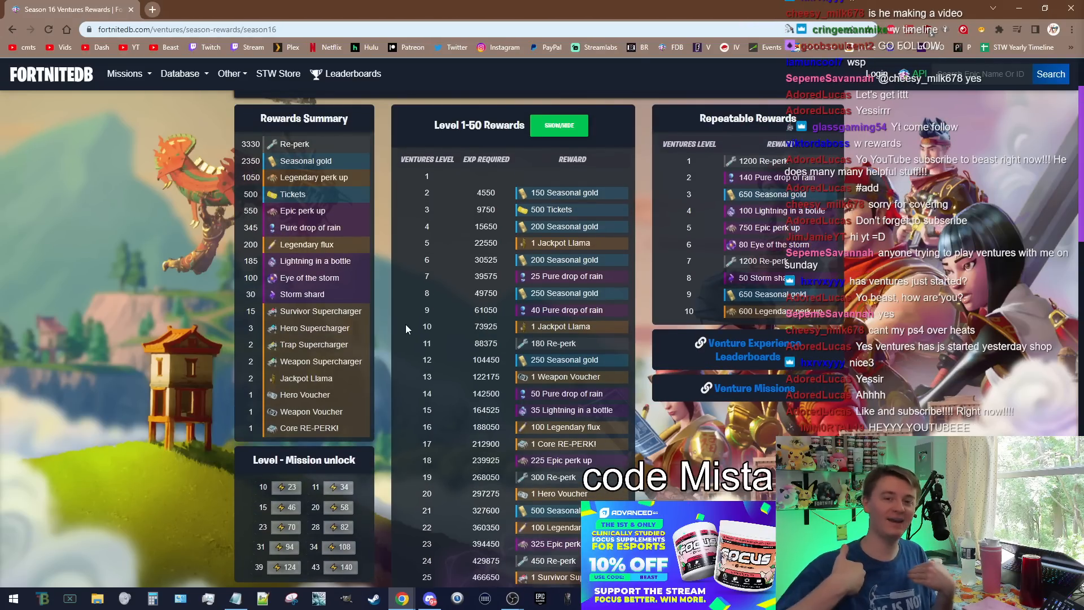
pyautogui.scroll(-3)
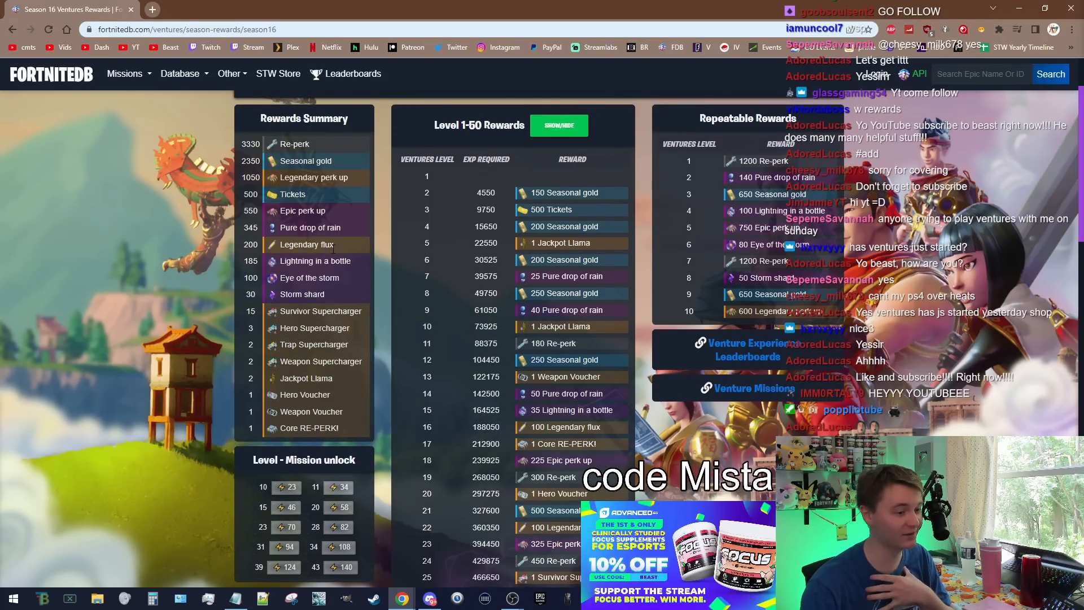
pyautogui.scroll(-3)
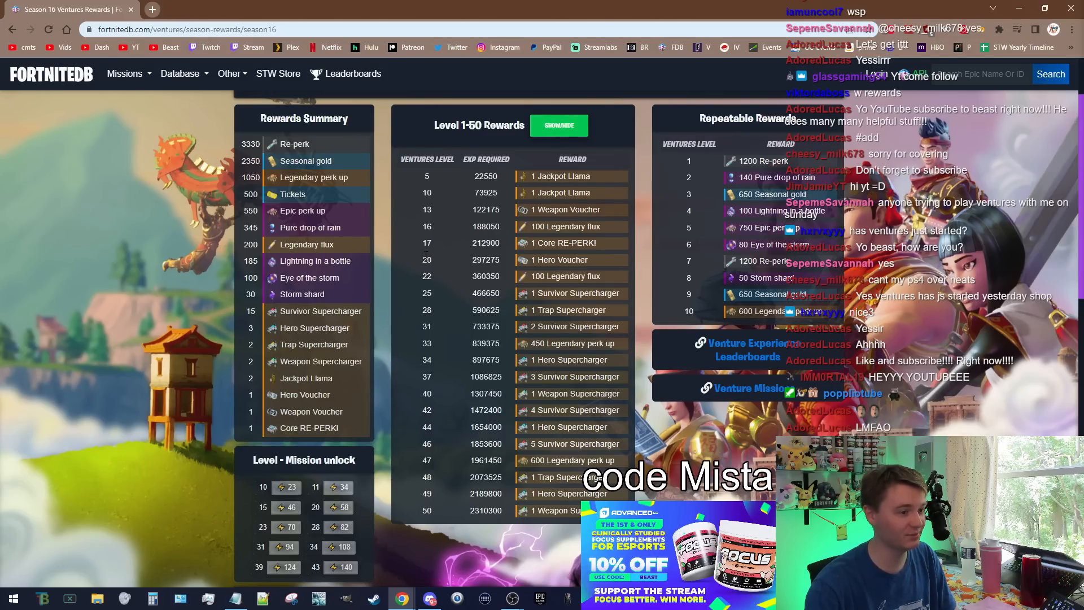
pyautogui.doubleClick(564, 226)
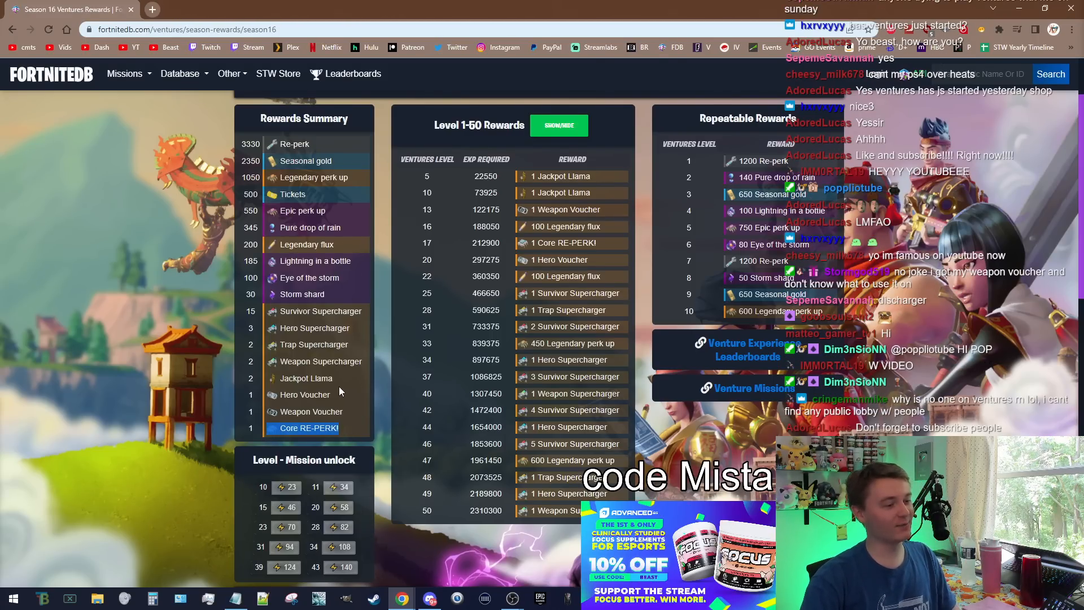
pyautogui.scroll(-3)
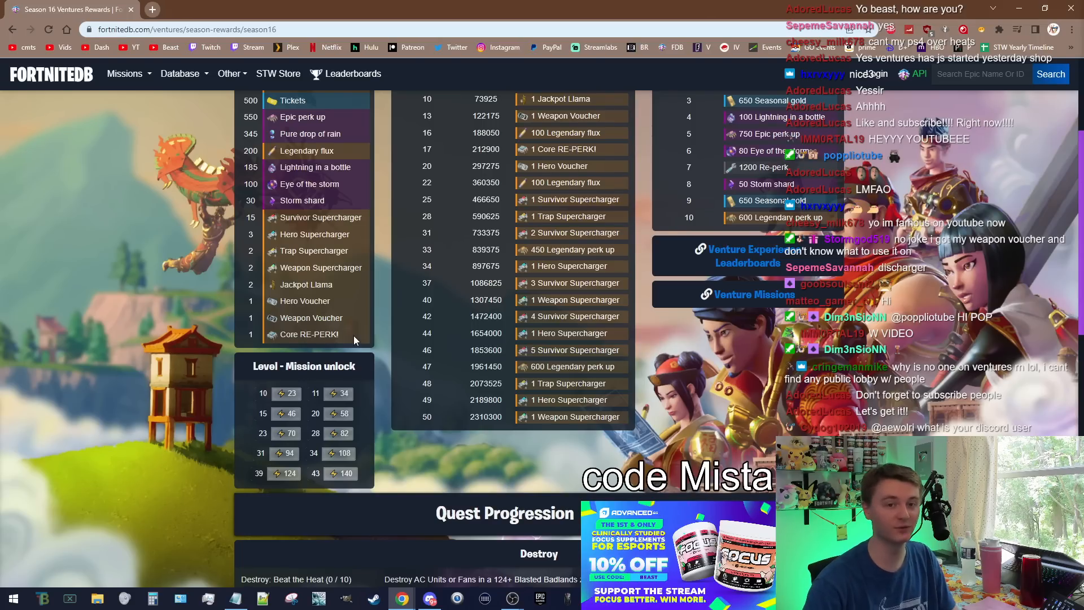
pyautogui.click(309, 334)
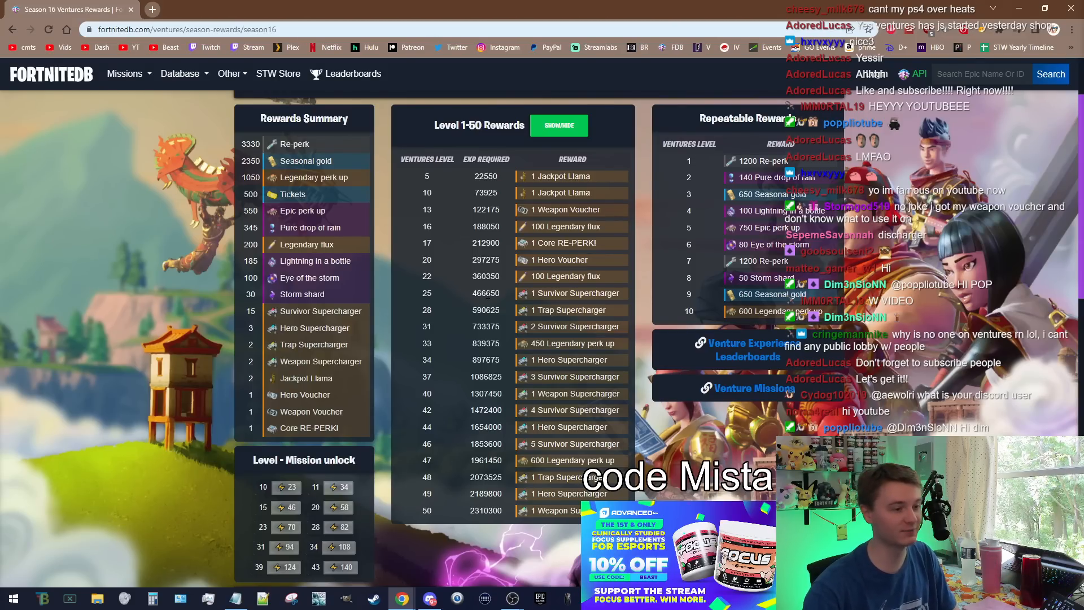
pyautogui.moveTo(643, 278)
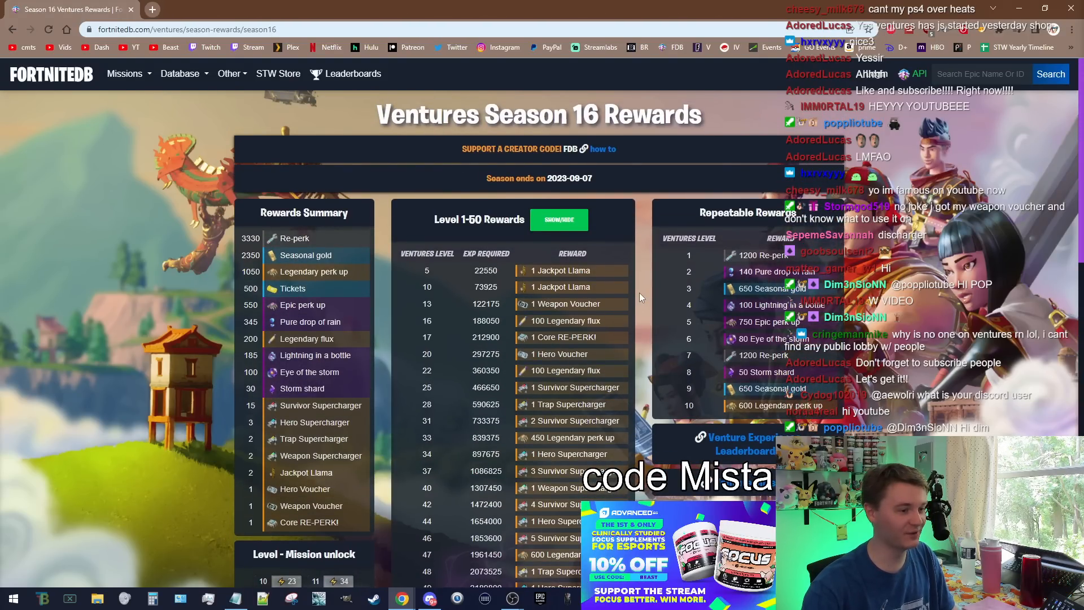
pyautogui.scroll(-3)
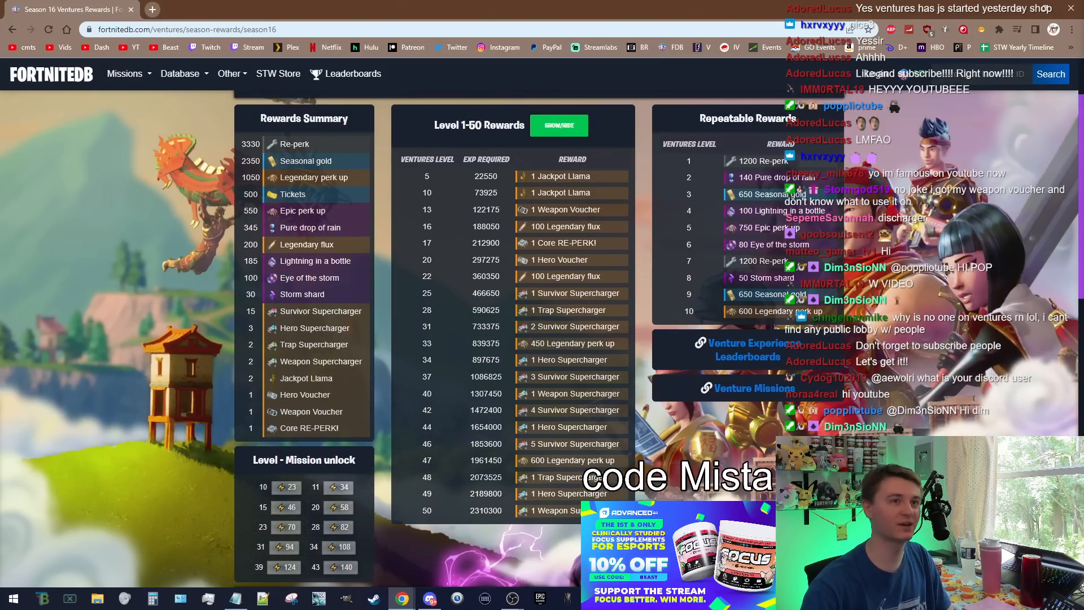
pyautogui.scroll(-3)
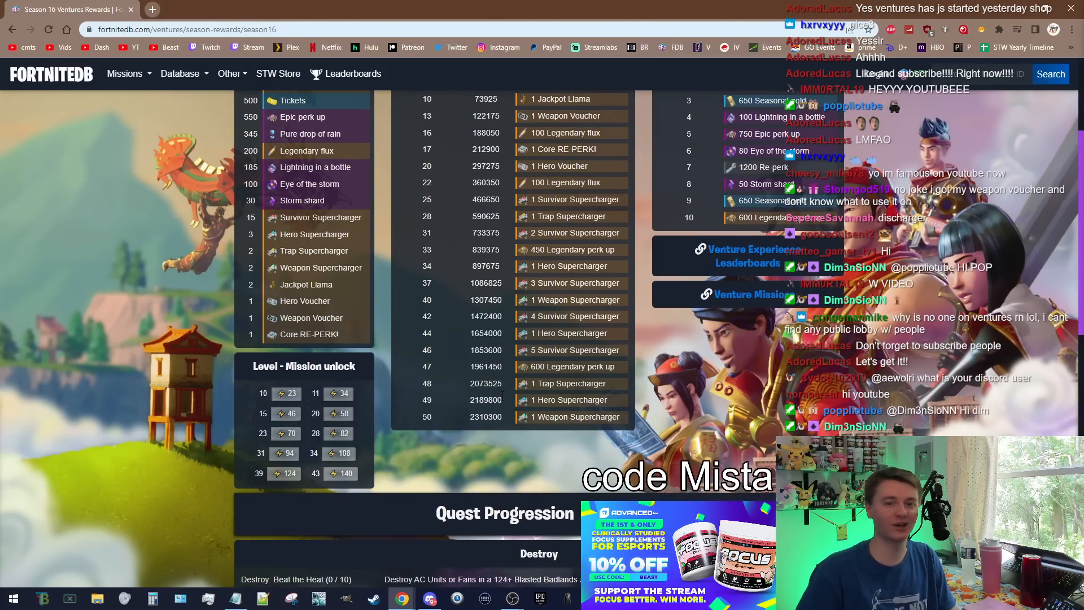